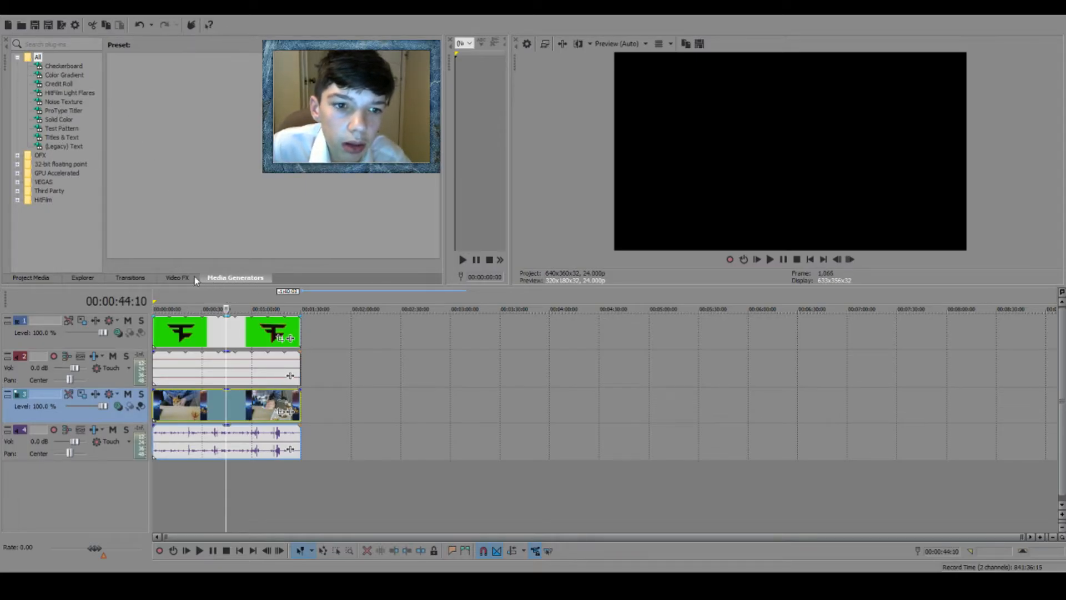
# Show the Video FX list and select Chroma Keyer to reveal its Blue Screen presets
pyautogui.click(176, 278)
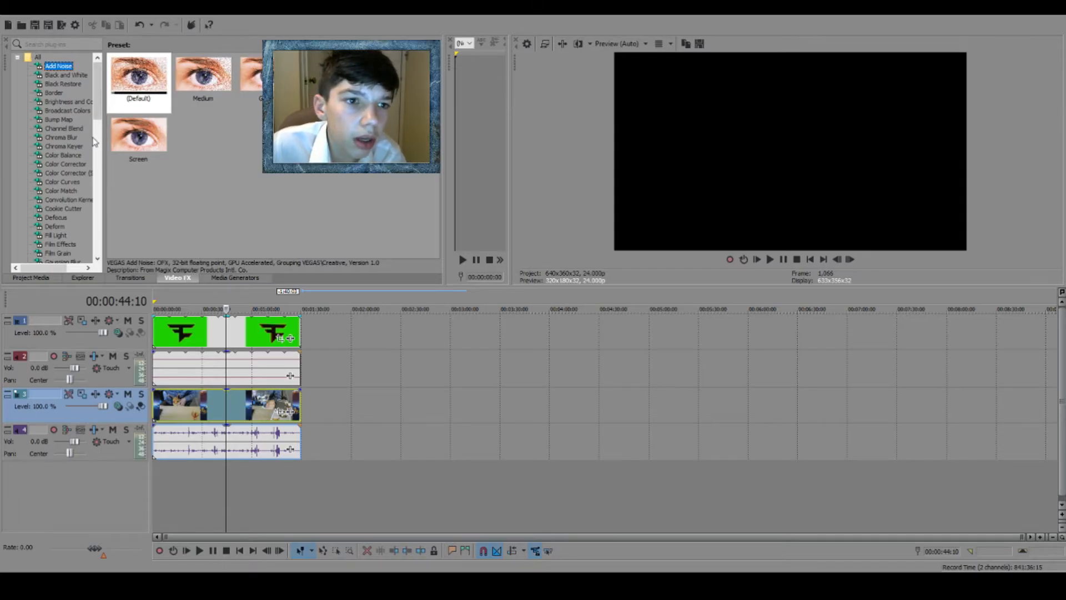
pyautogui.click(64, 145)
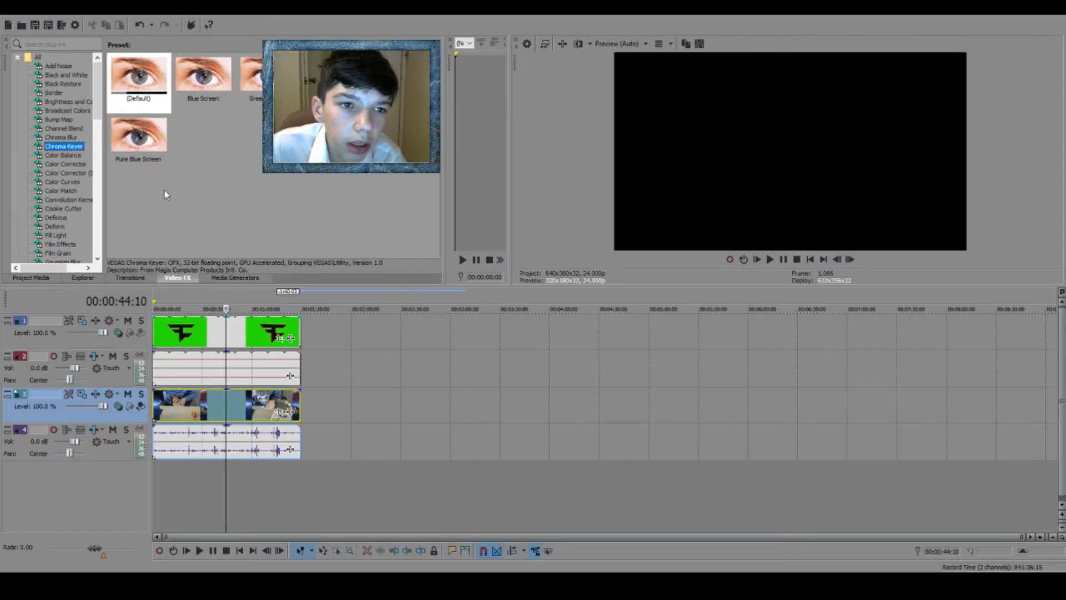
# Choose the green-screen Chroma Keyer preset for the 3D F logo clip
pyautogui.click(138, 74)
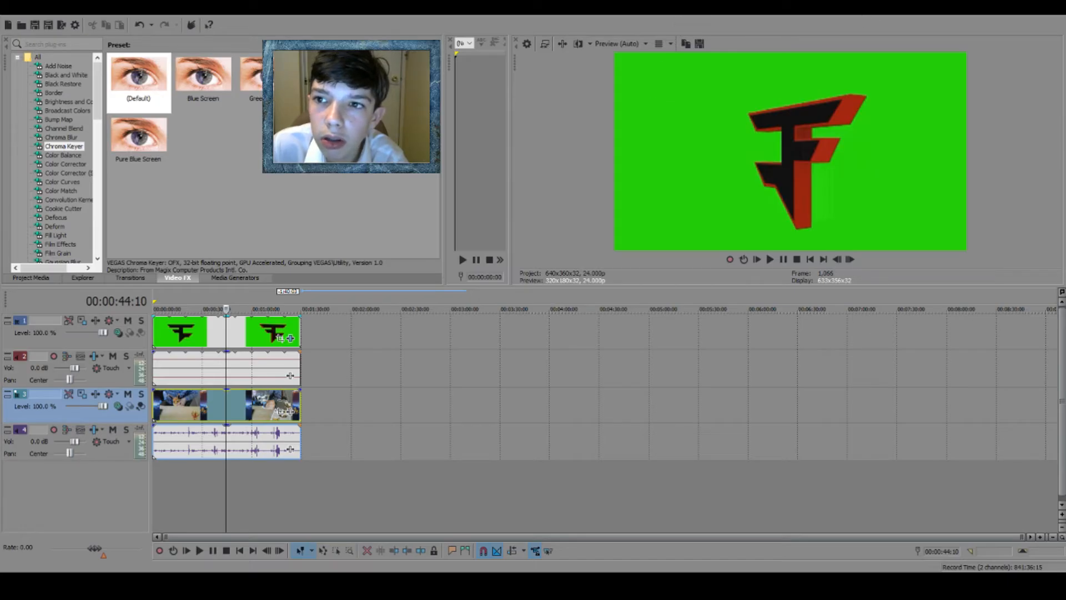
pyautogui.moveTo(628, 366)
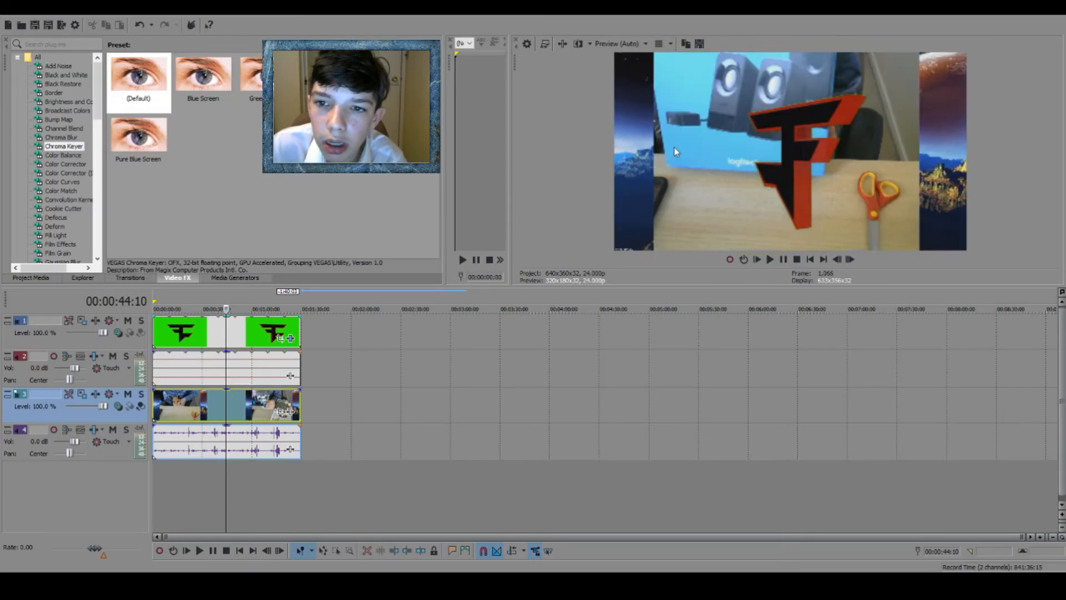
pyautogui.moveTo(772, 474)
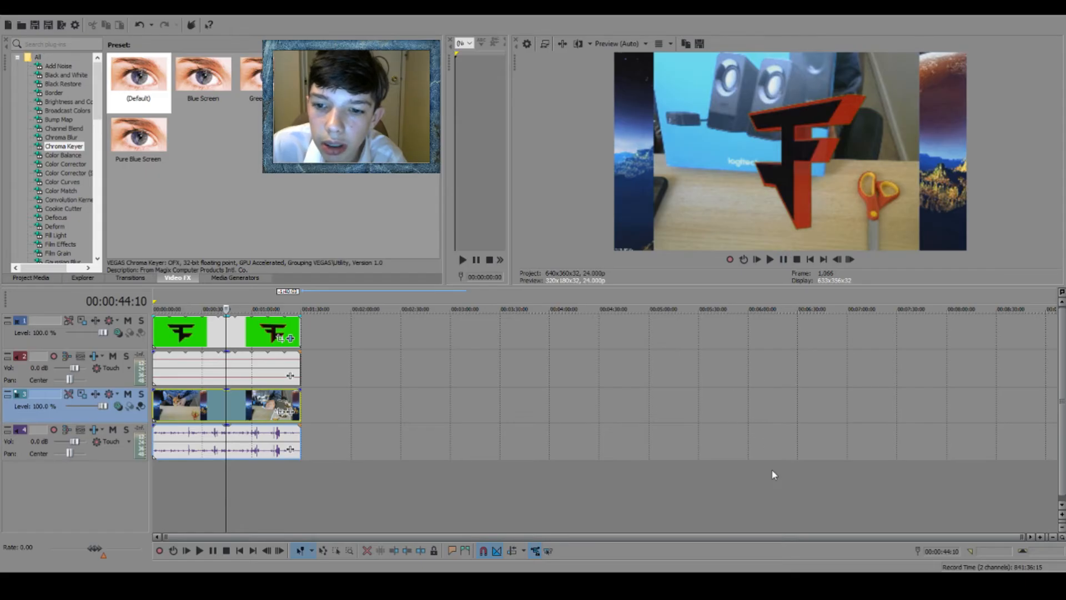